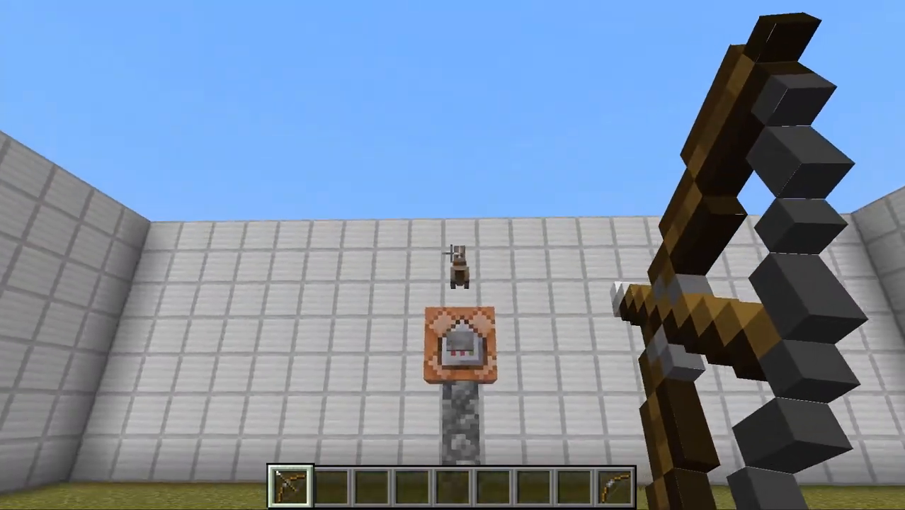
mouse_move(453, 255)
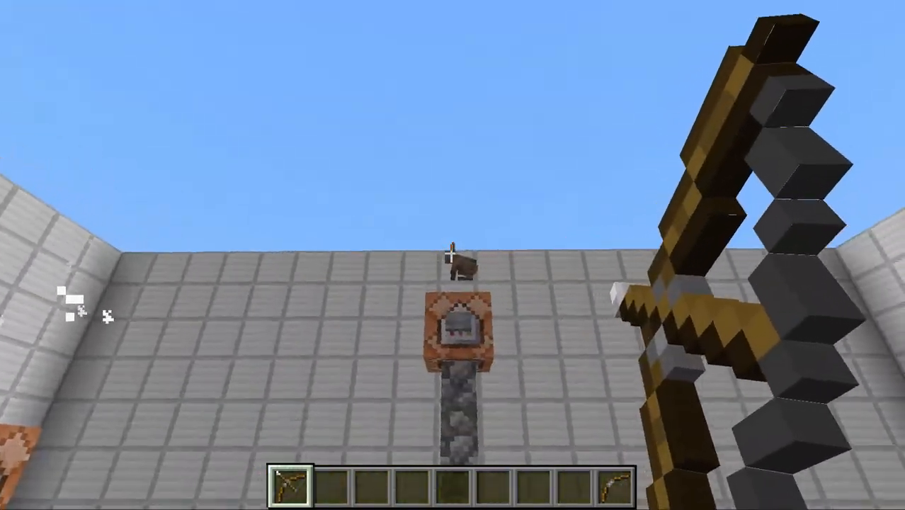
mouse_move(453, 255)
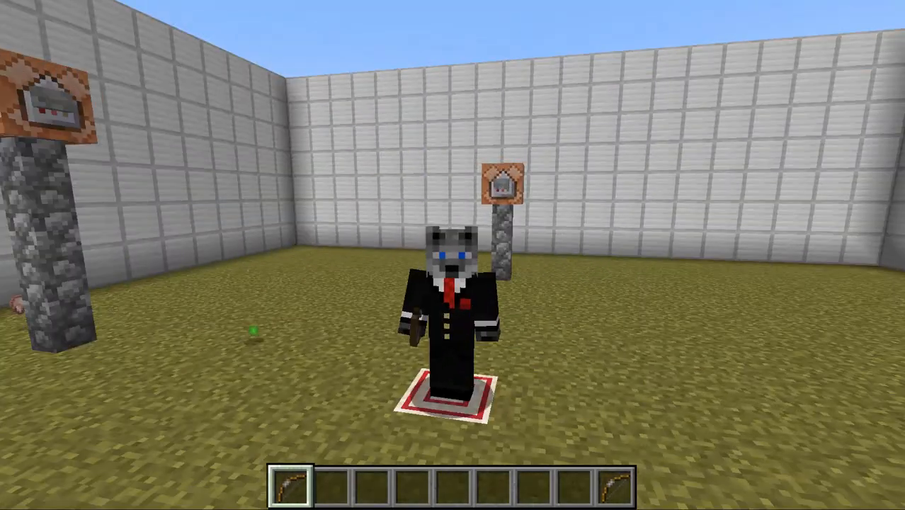
mouse_move(453, 255)
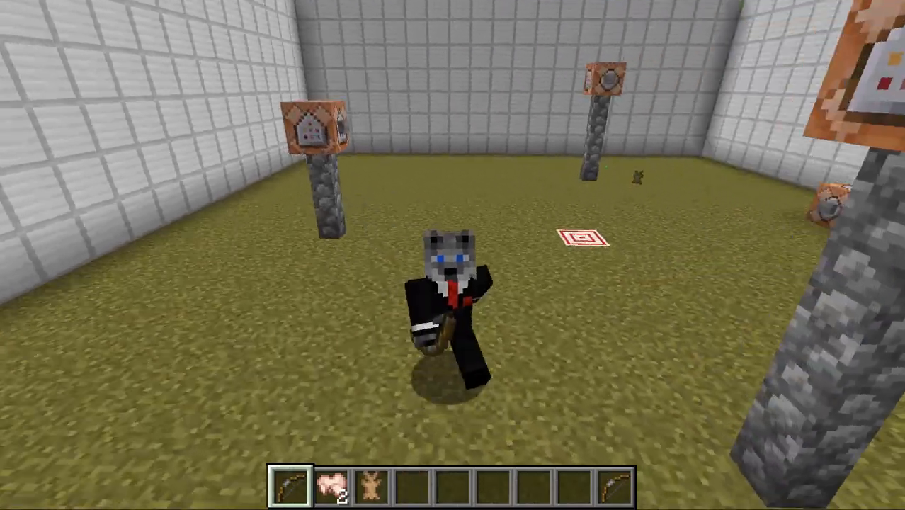
mouse_move(453, 255)
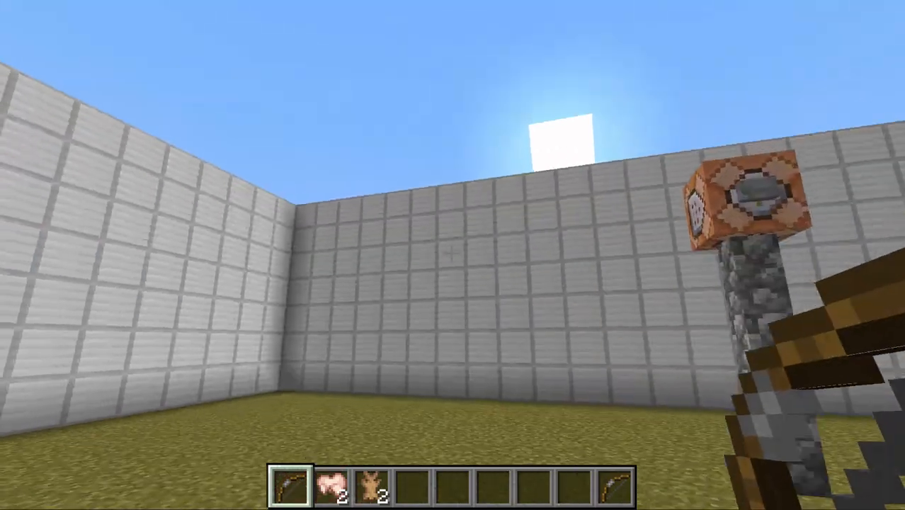
mouse_move(453, 255)
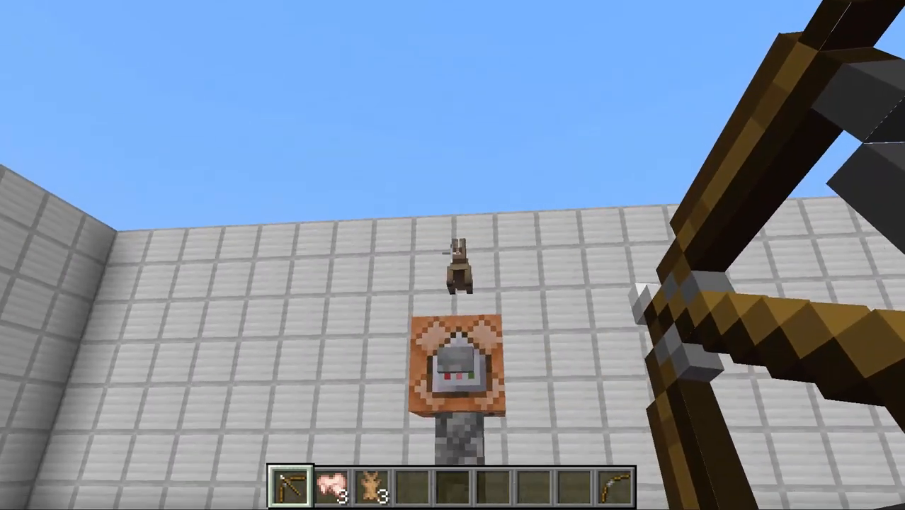
Step: Shoot an arrow at the rabbit hovering above the command block
click(453, 255)
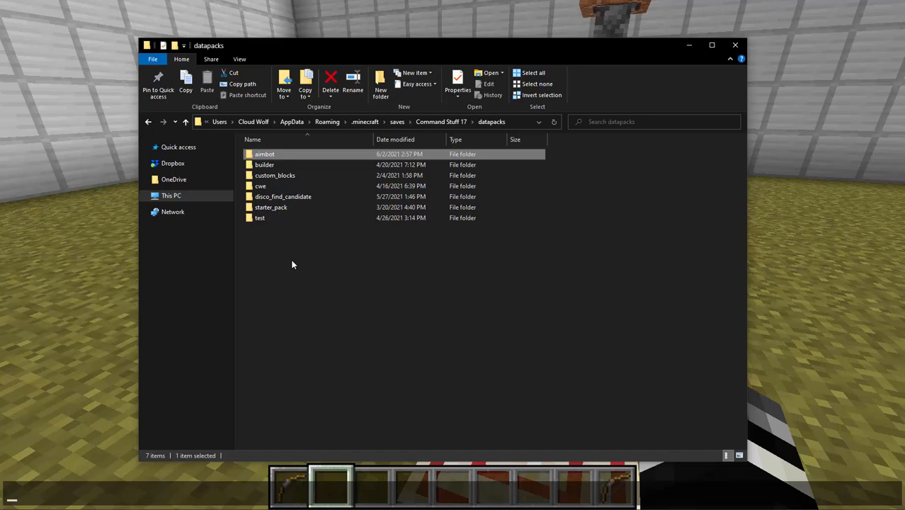
mouse_move(444, 140)
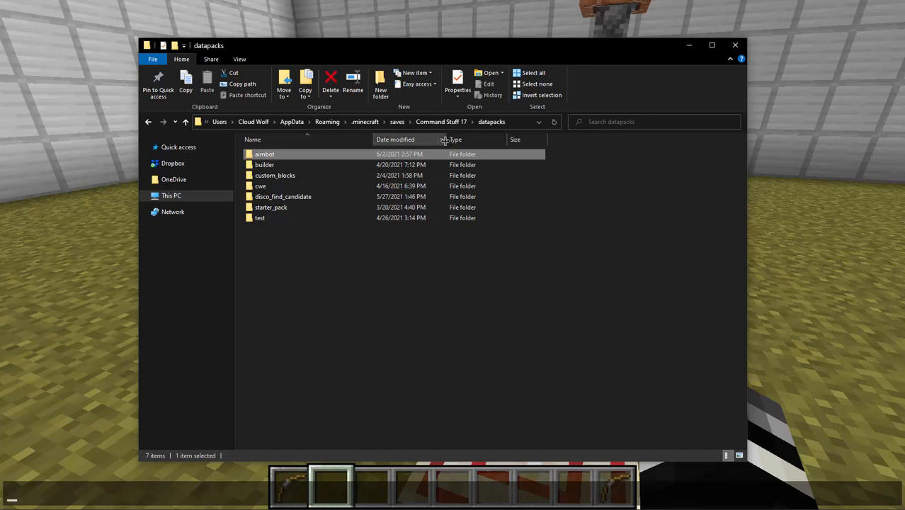
Step: Navigate up to the saves list and back into Command Stuff 17's datapacks folder
click(350, 252)
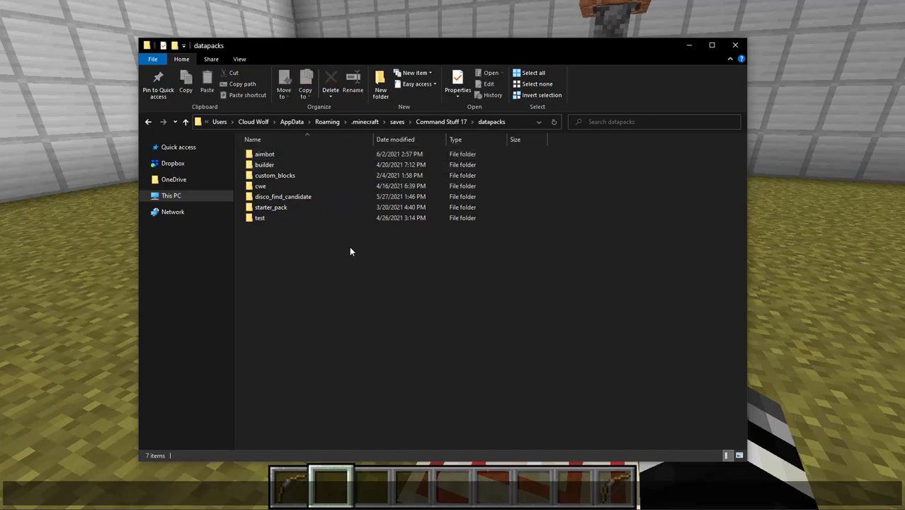
mouse_move(332, 296)
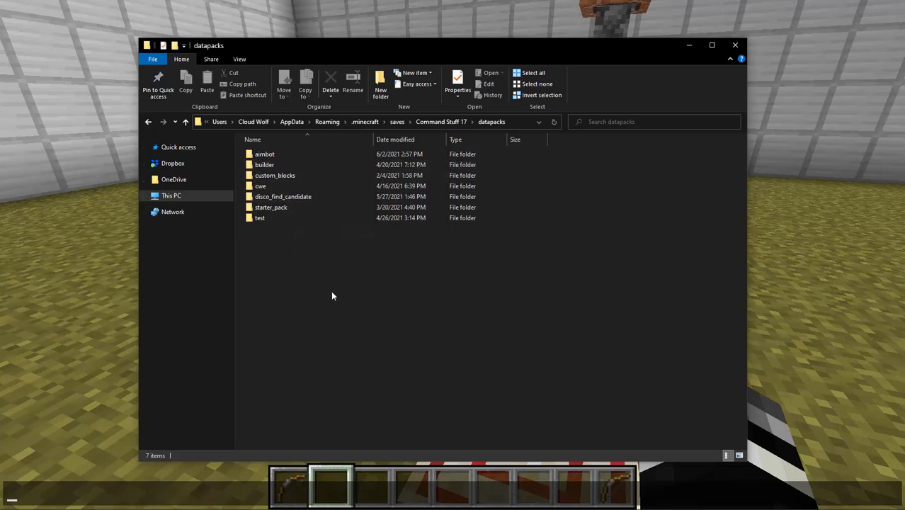
click(396, 122)
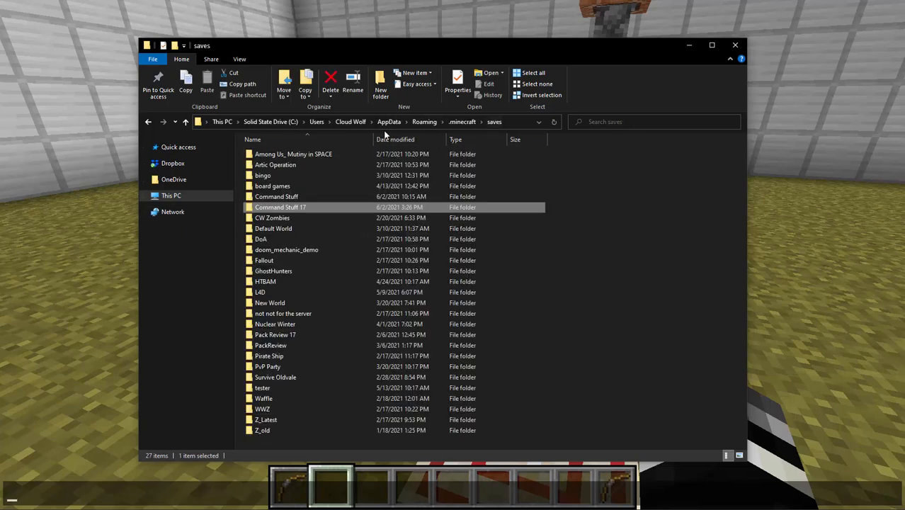
double_click(280, 206)
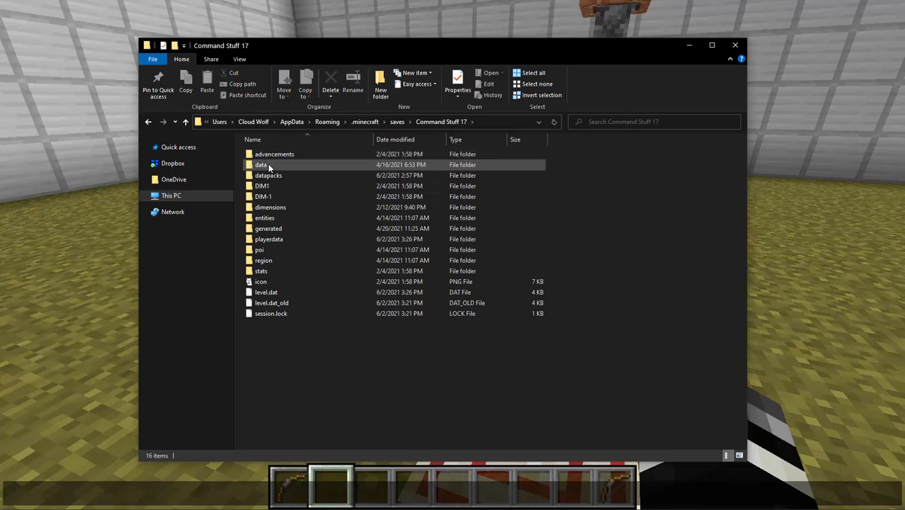
double_click(269, 175)
text(/reload)
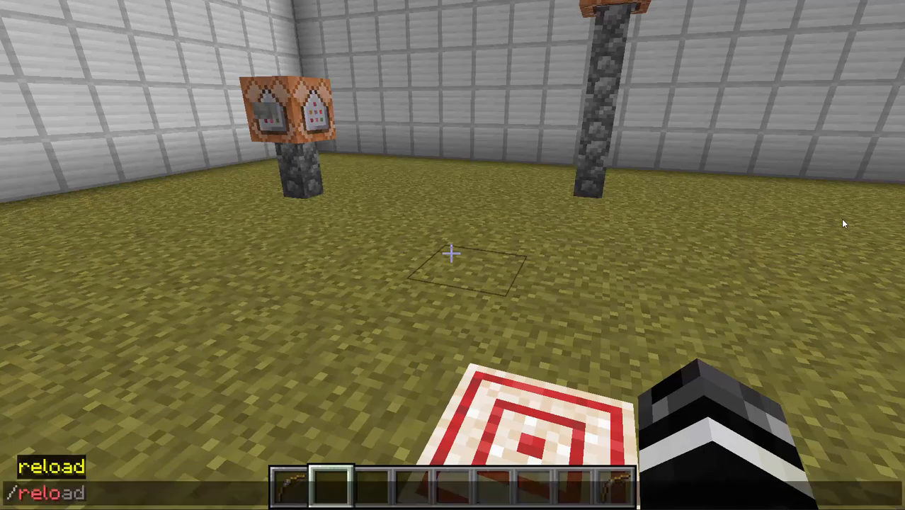
Step: Run /reload, then /give @p bow{aimbot:1b} and close the creative inventory
key(Return)
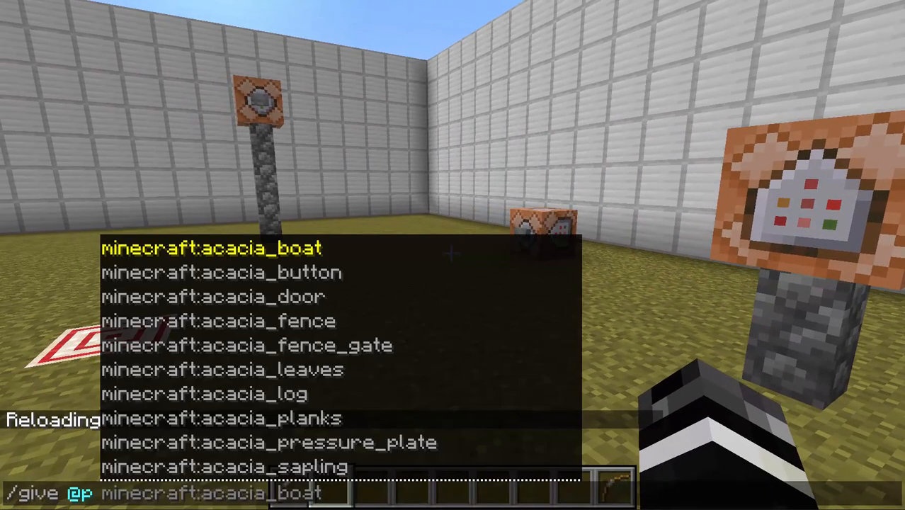
text(bow(aimb)
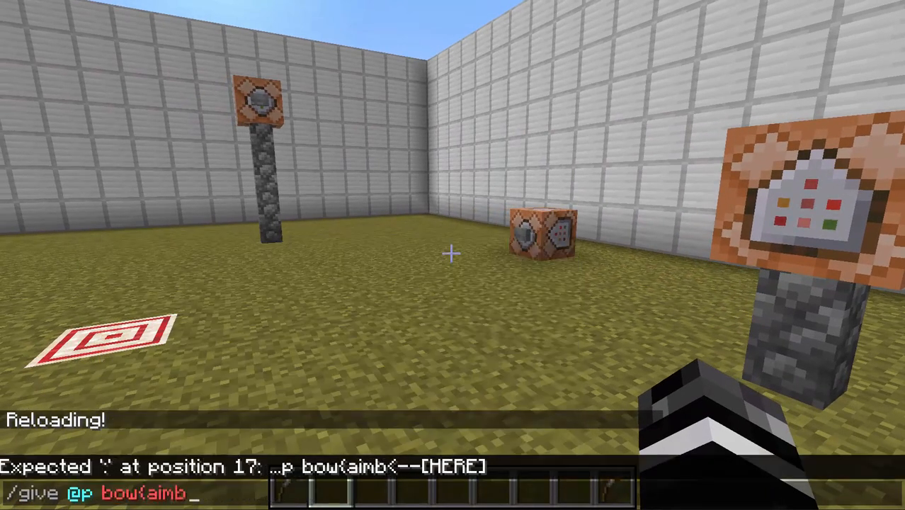
text(ot:1b)
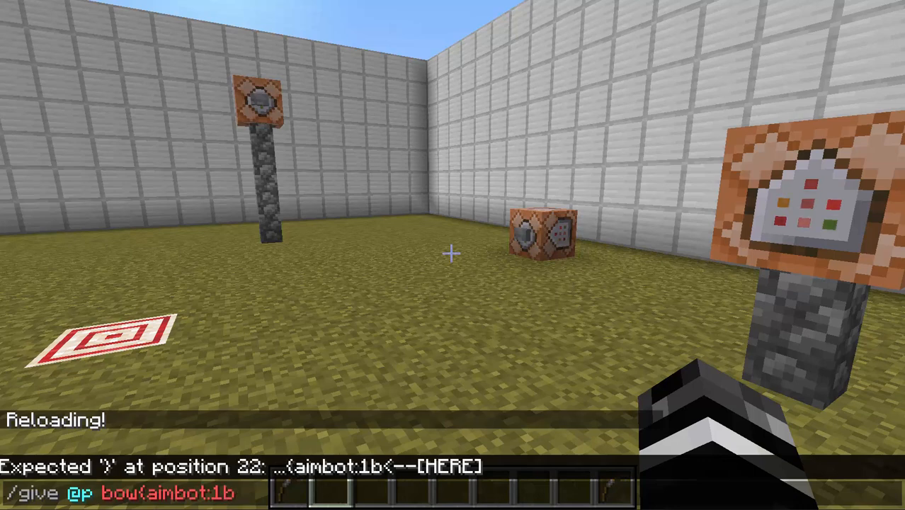
key(e)
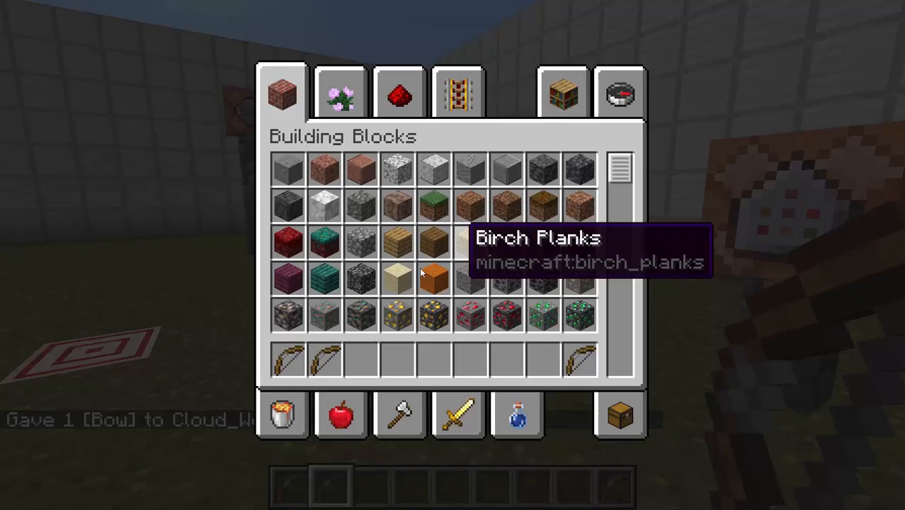
key(Escape)
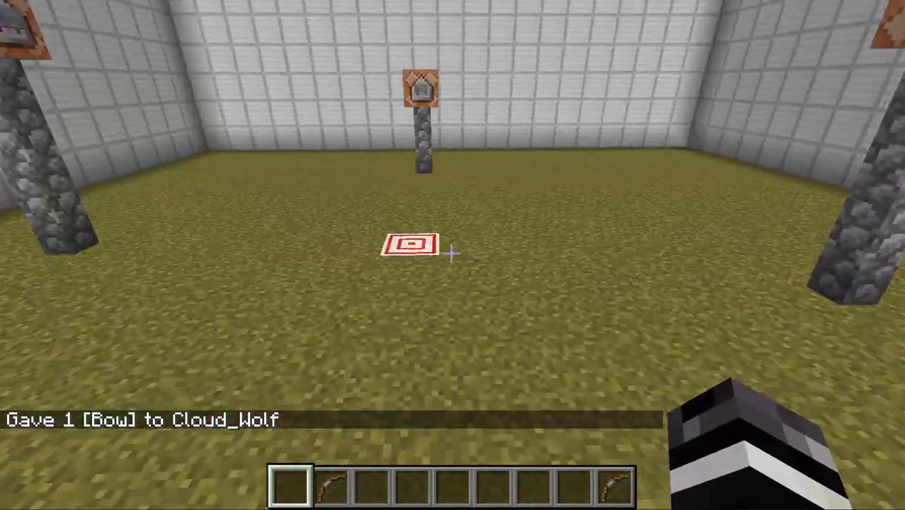
mouse_move(454, 254)
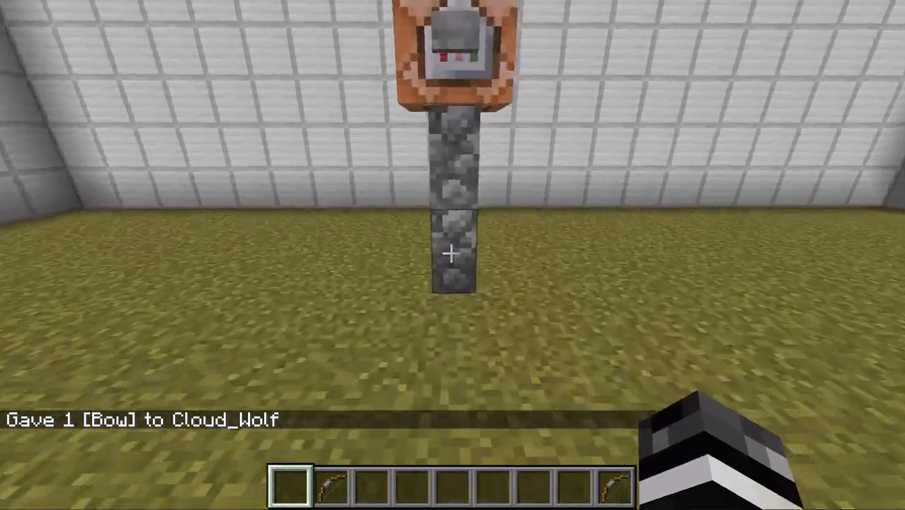
mouse_move(453, 255)
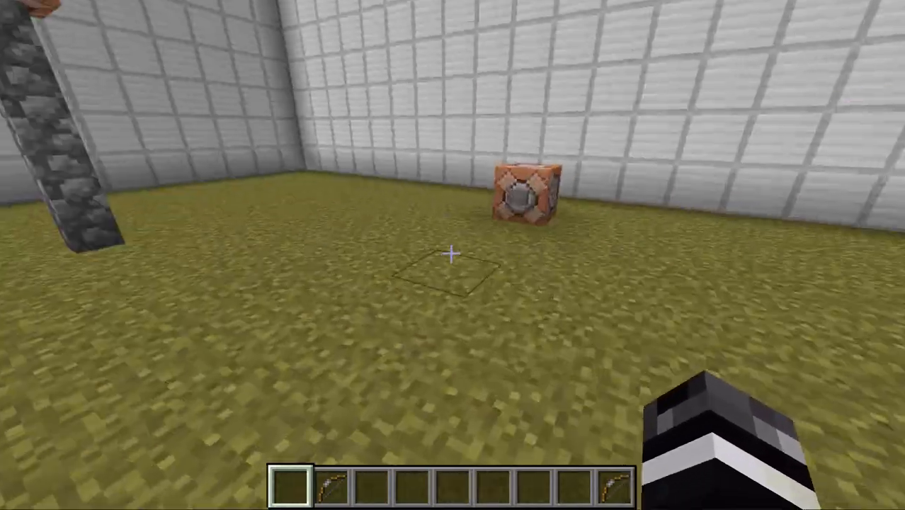
mouse_move(453, 255)
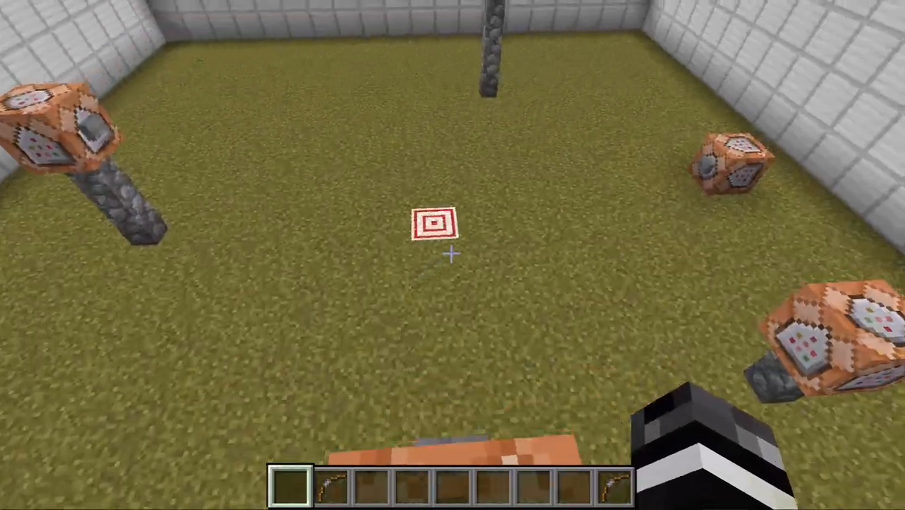
mouse_move(453, 255)
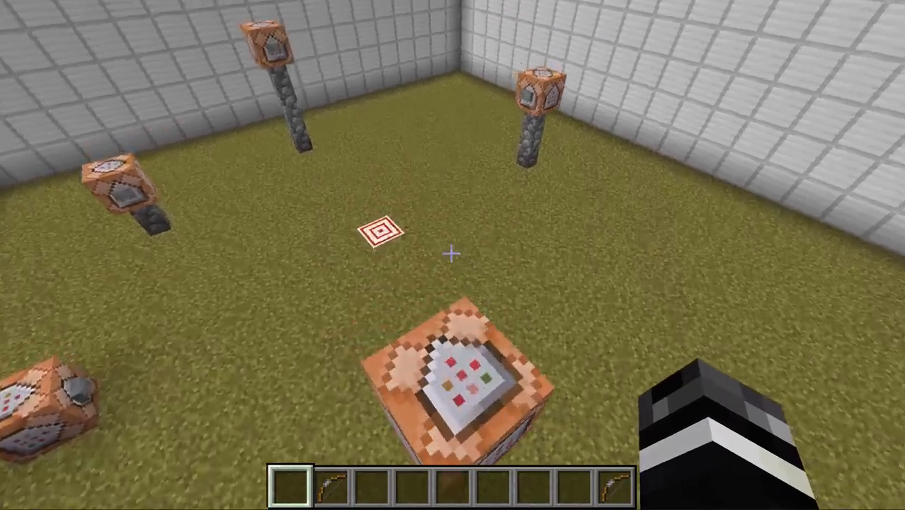
mouse_move(453, 255)
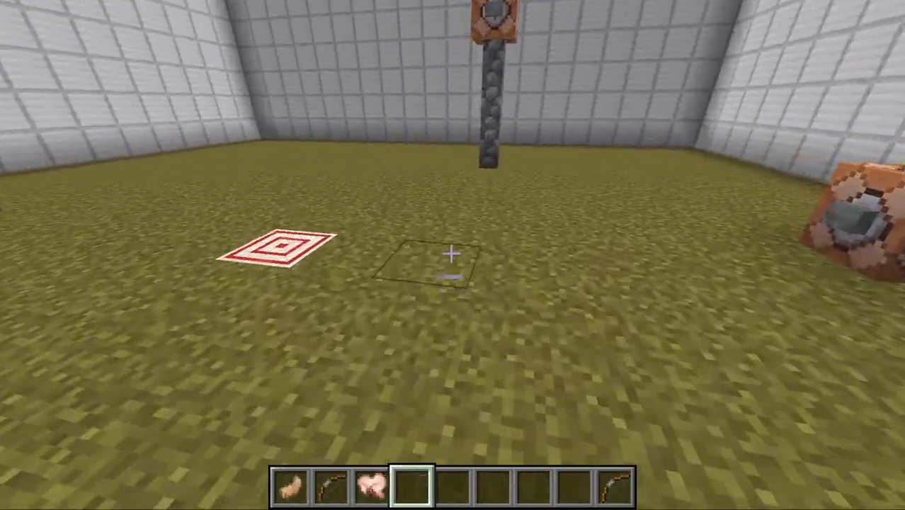
Step: Leave the game view to return to the data pack files
key(e)
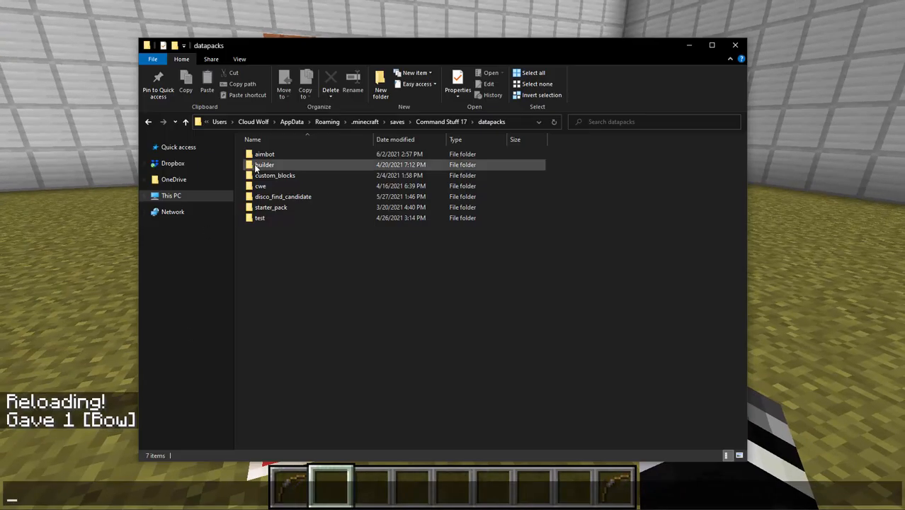
Step: Open aimbot/data/aim/functions and load aiming.mcfunction in Sublime Text
double_click(264, 153)
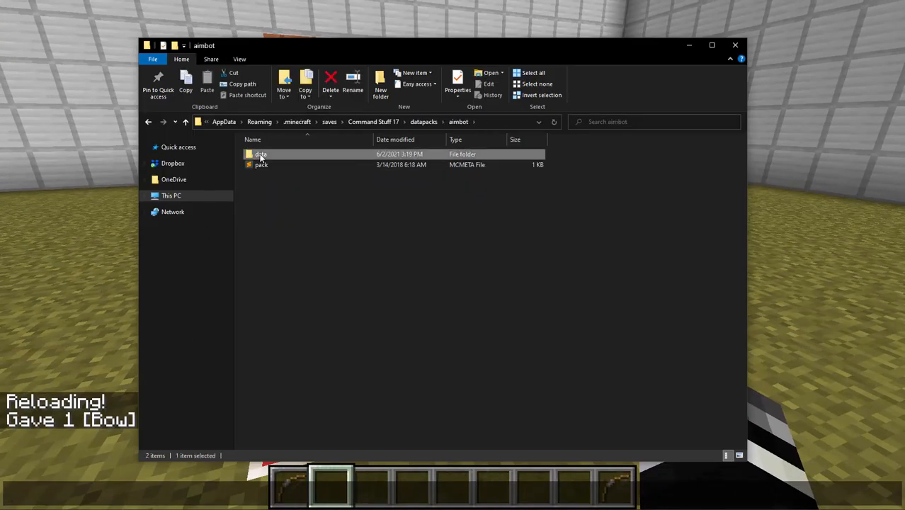
double_click(261, 153)
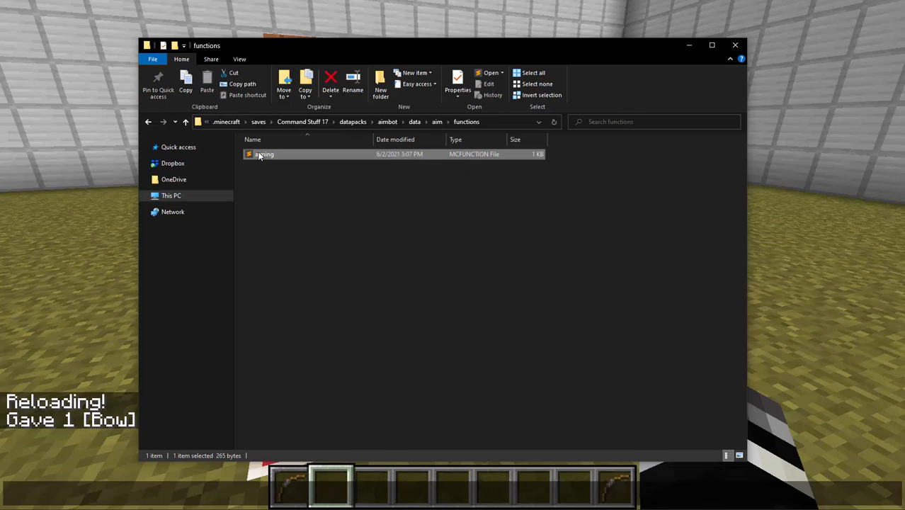
double_click(264, 153)
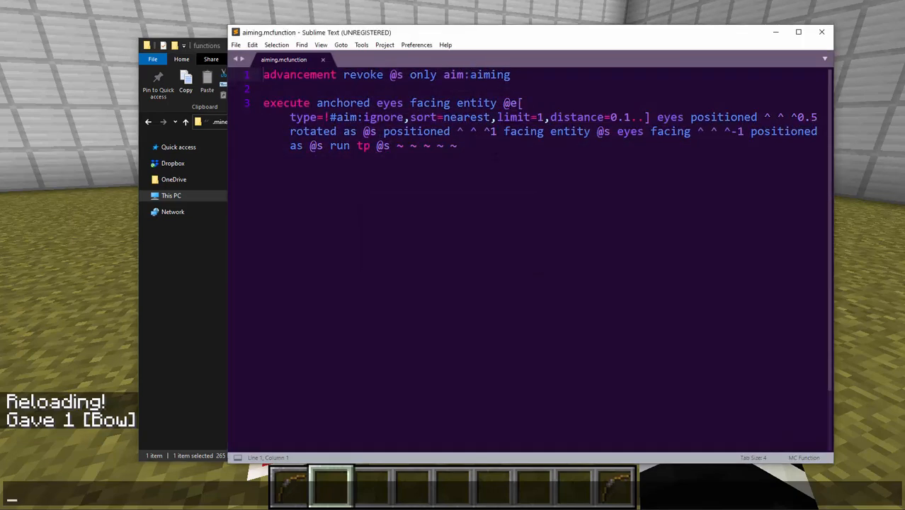
Step: Highlight aiming.json's using_item bow trigger and its aim:aiming function reward, then return to the function tab
triple_click(386, 74)
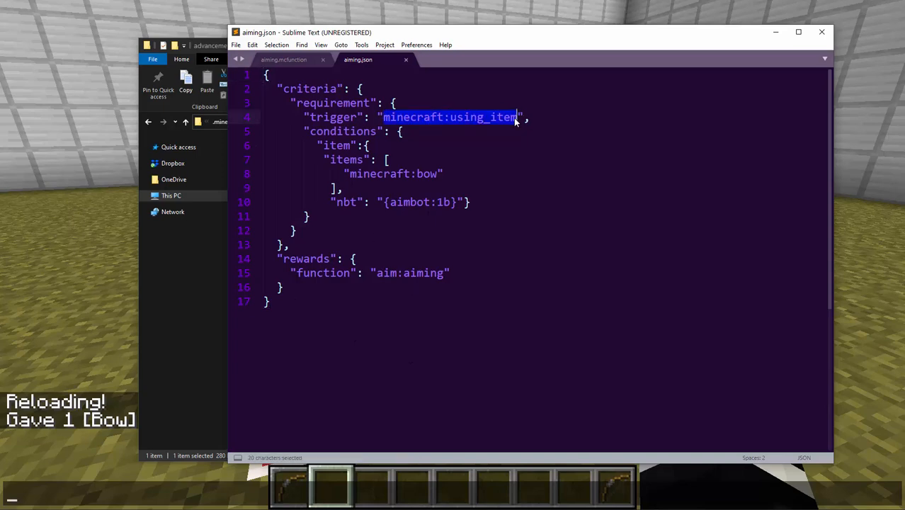
click(521, 116)
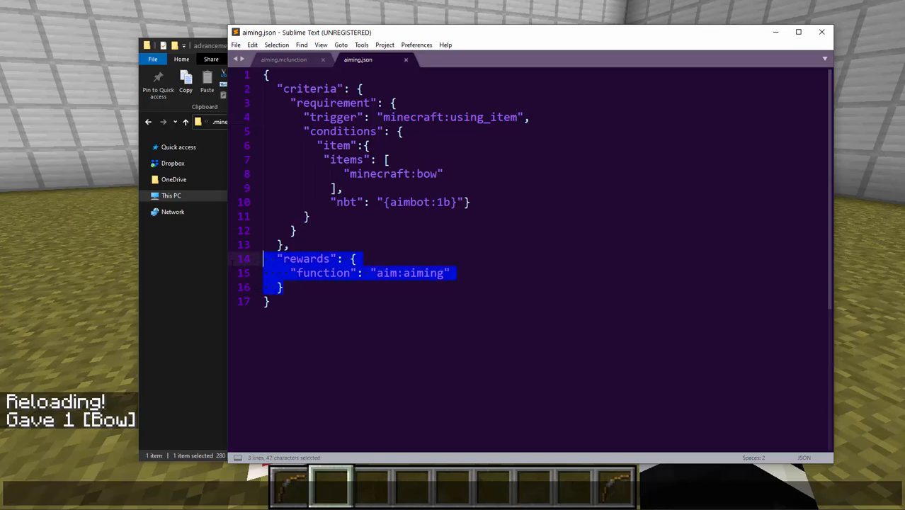
click(375, 272)
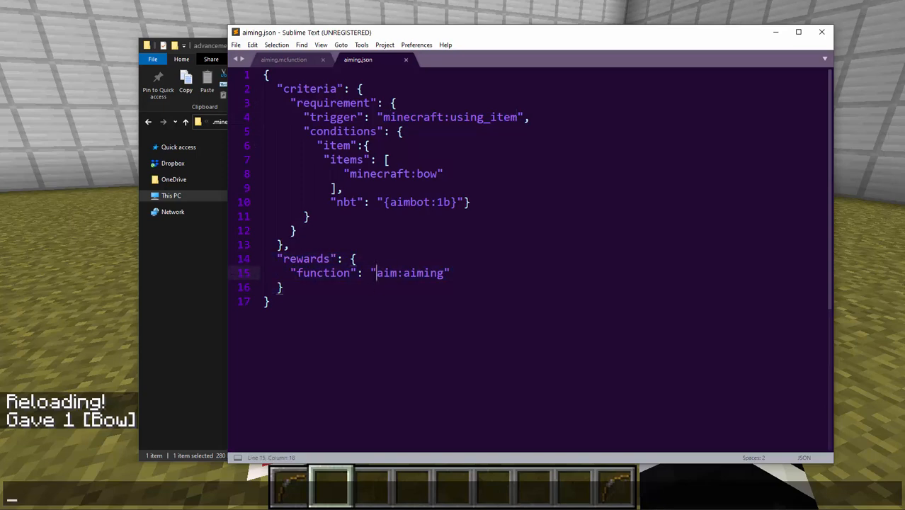
double_click(485, 116)
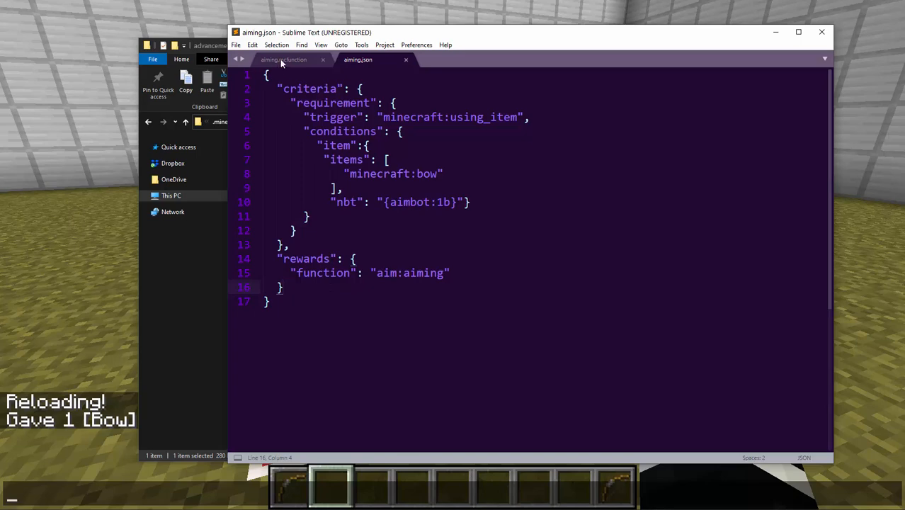
mouse_move(284, 60)
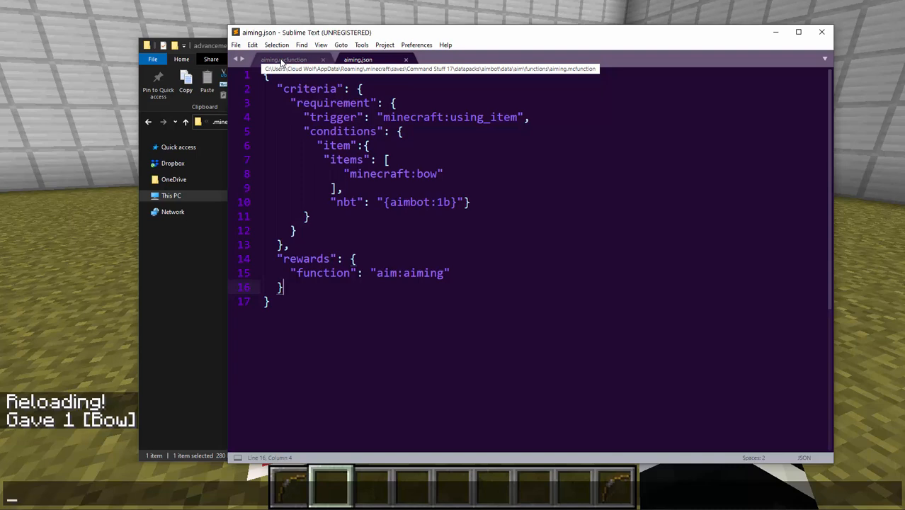
click(283, 60)
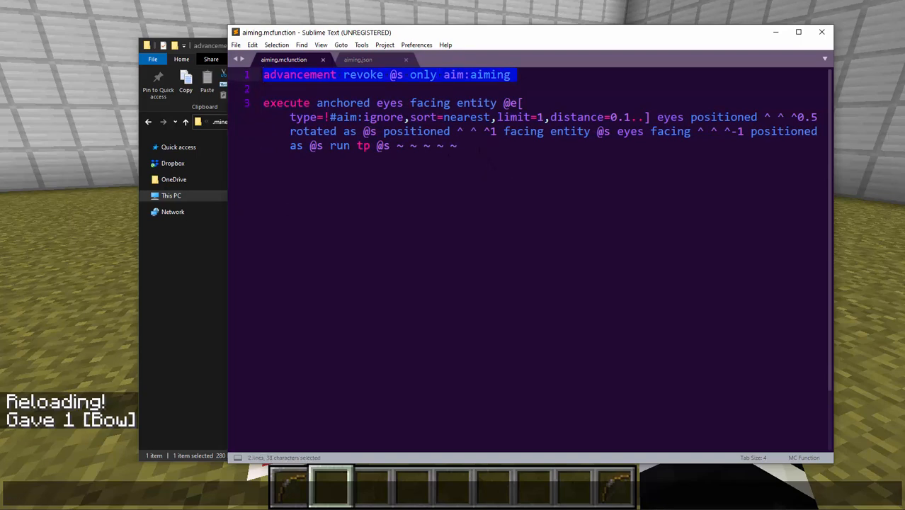
Step: Highlight parts of the revoke command and the start of the execute teleport command
click(458, 146)
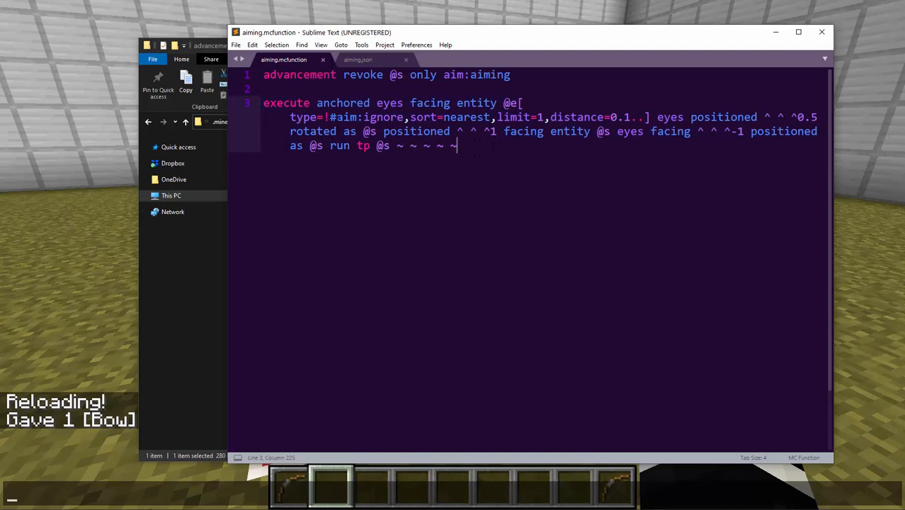
click(417, 102)
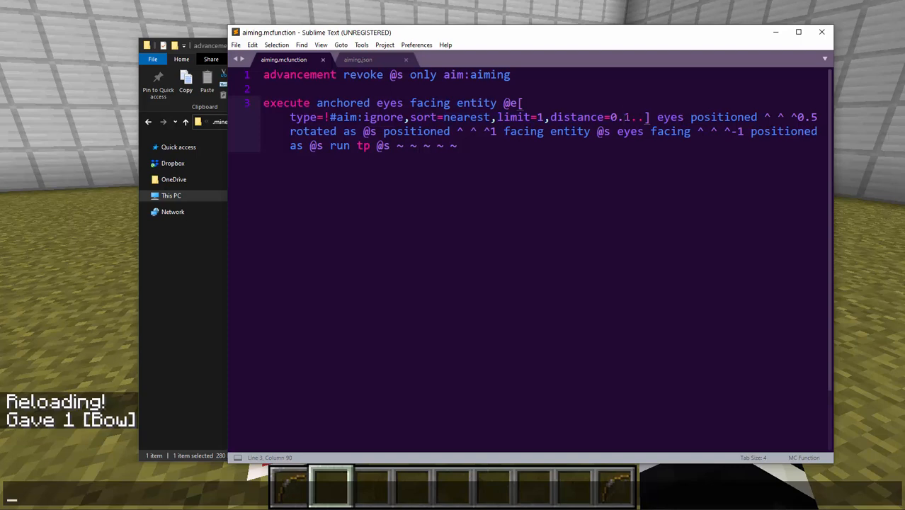
double_click(375, 116)
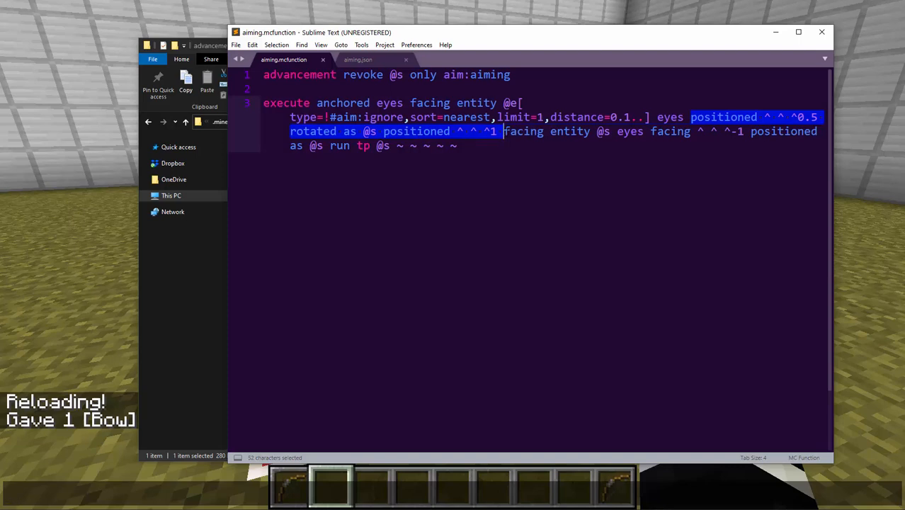
Step: Highlight the positioned offset value 1 and then the whole execute teleport command
click(504, 130)
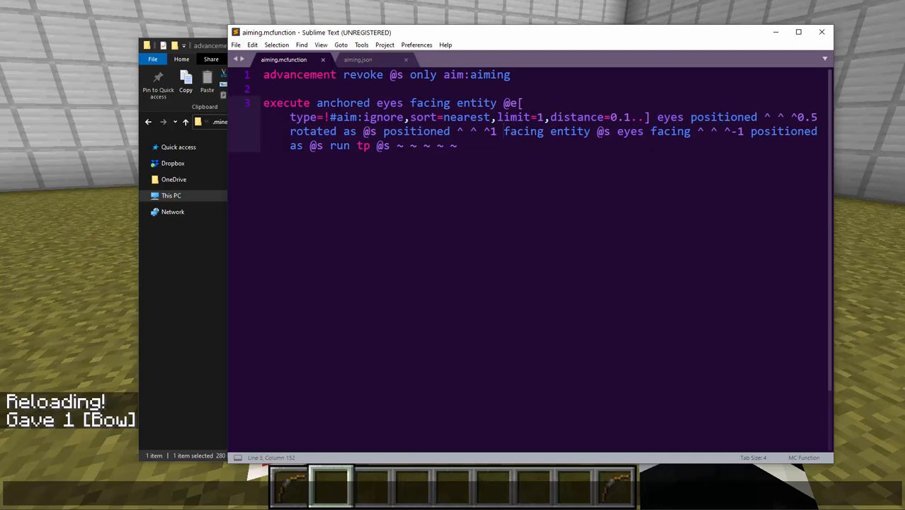
double_click(808, 116)
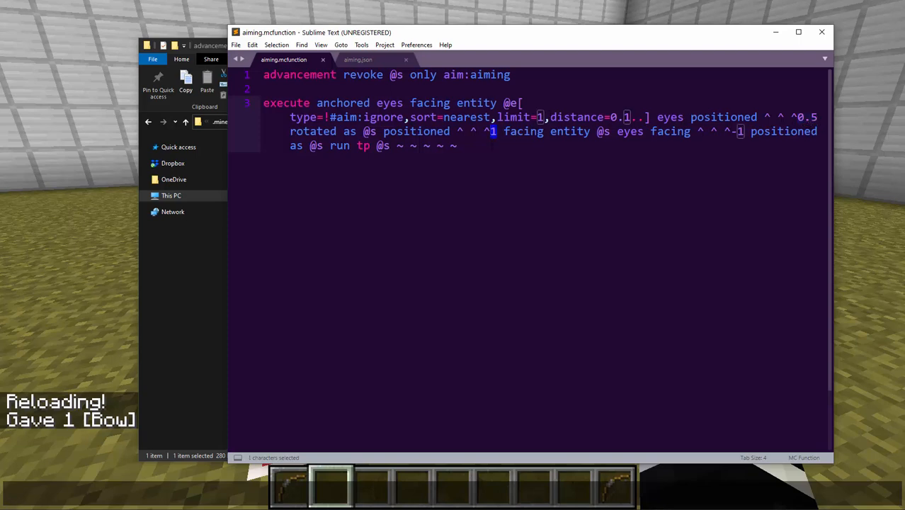
click(573, 130)
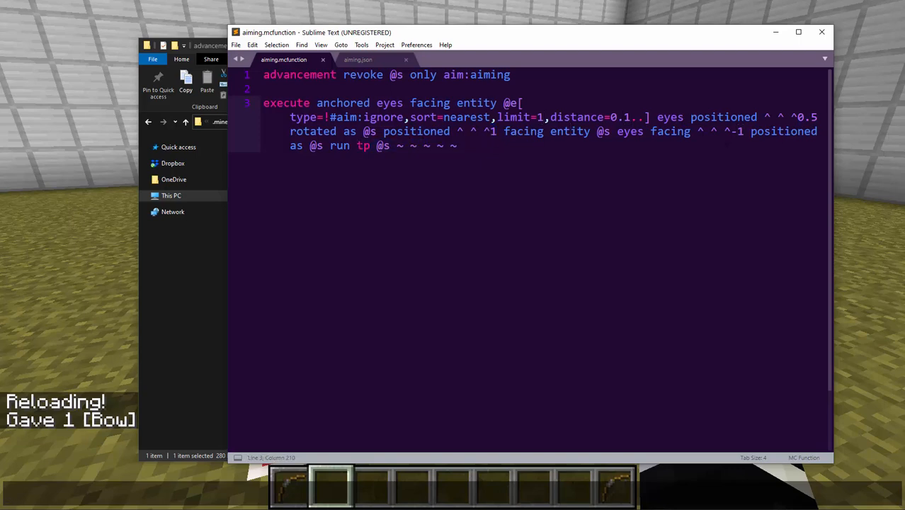
drag(264, 88, 459, 145)
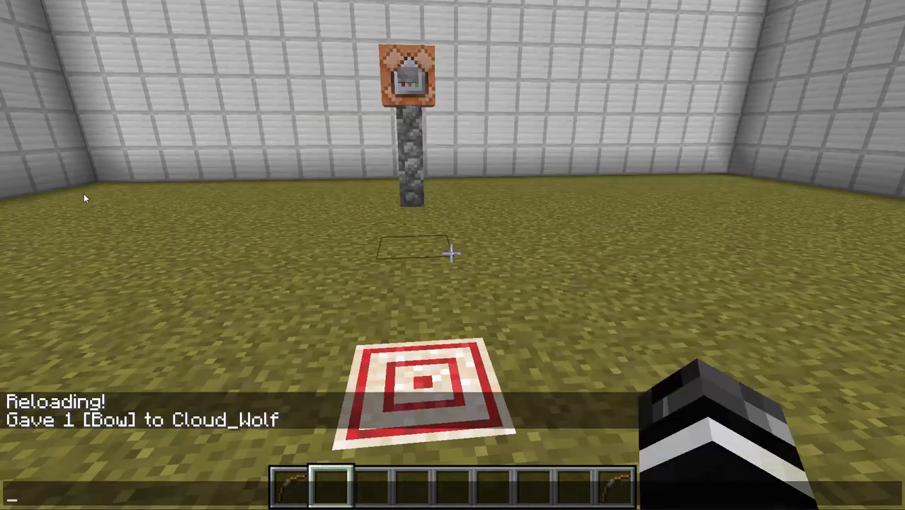
mouse_move(453, 255)
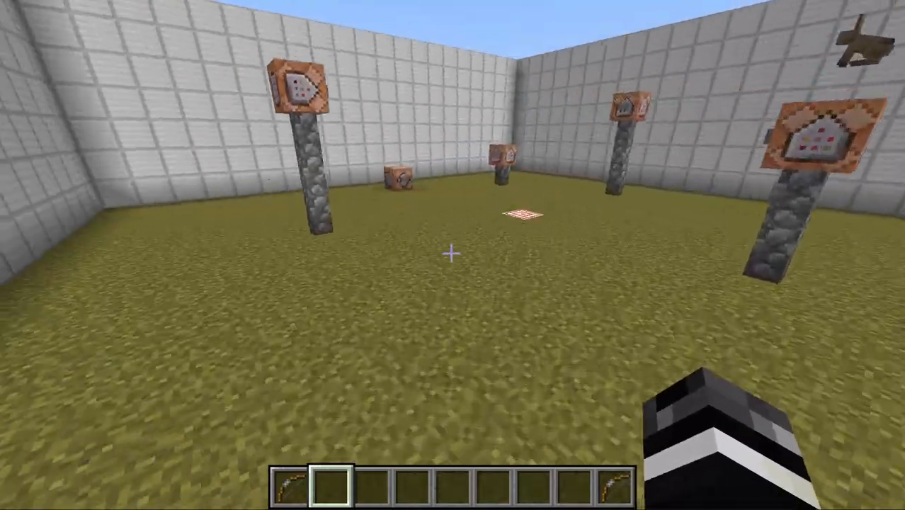
mouse_move(453, 255)
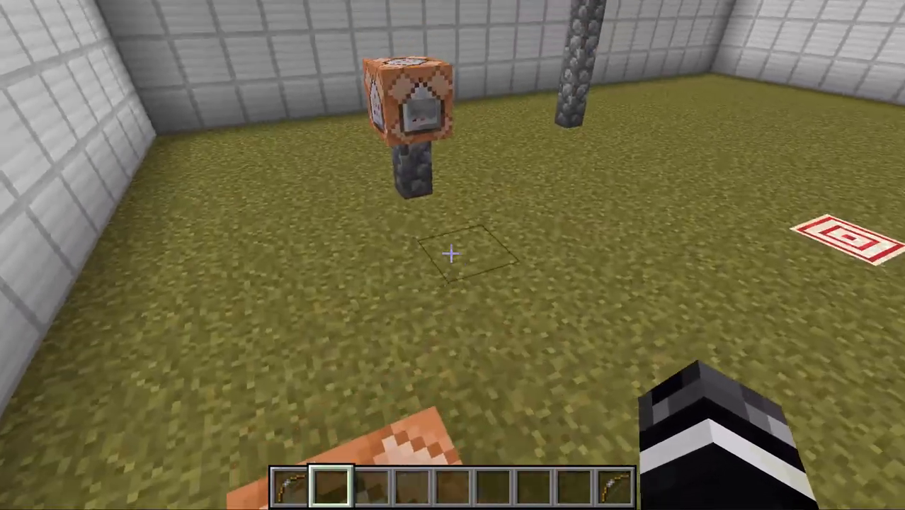
mouse_move(453, 255)
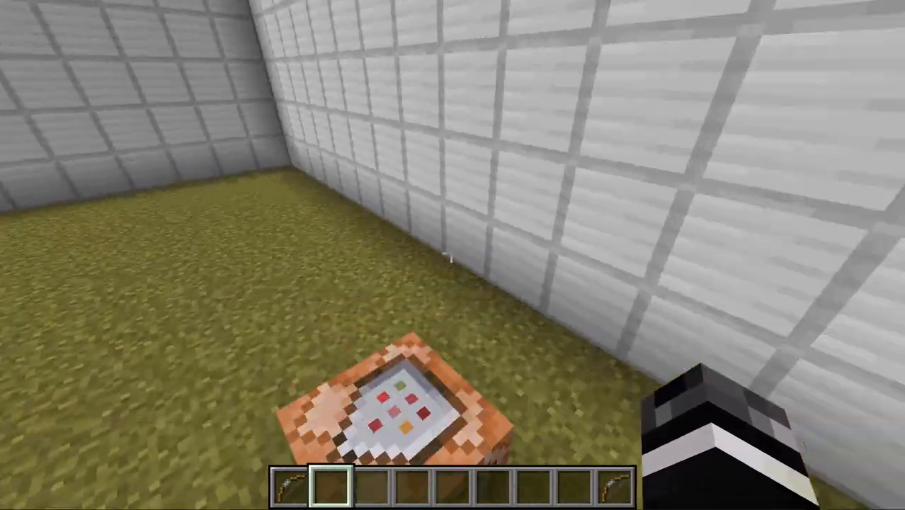
mouse_move(453, 255)
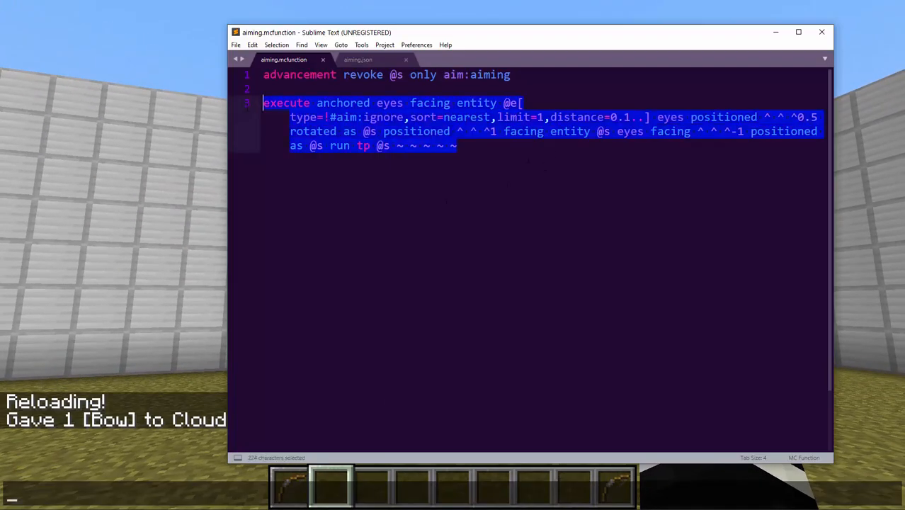
Step: Clear the highlight on the execute command in aiming.mcfunction
click(503, 149)
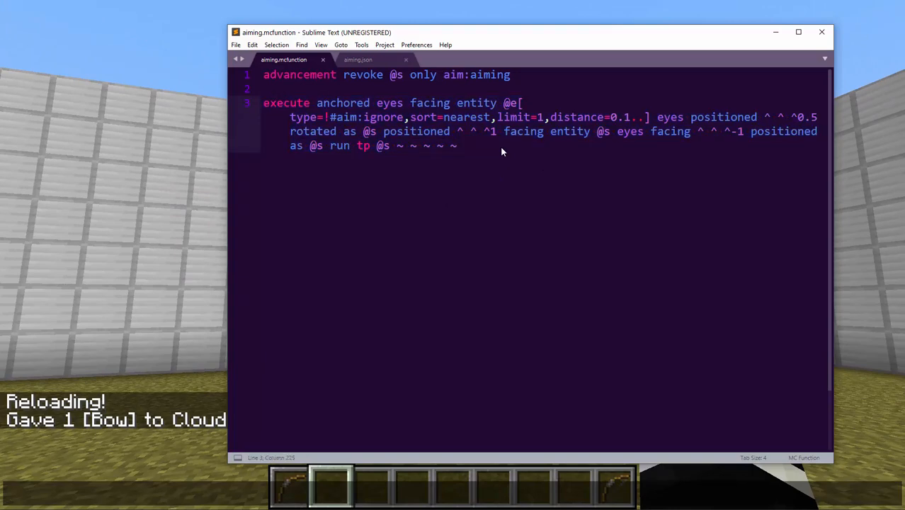